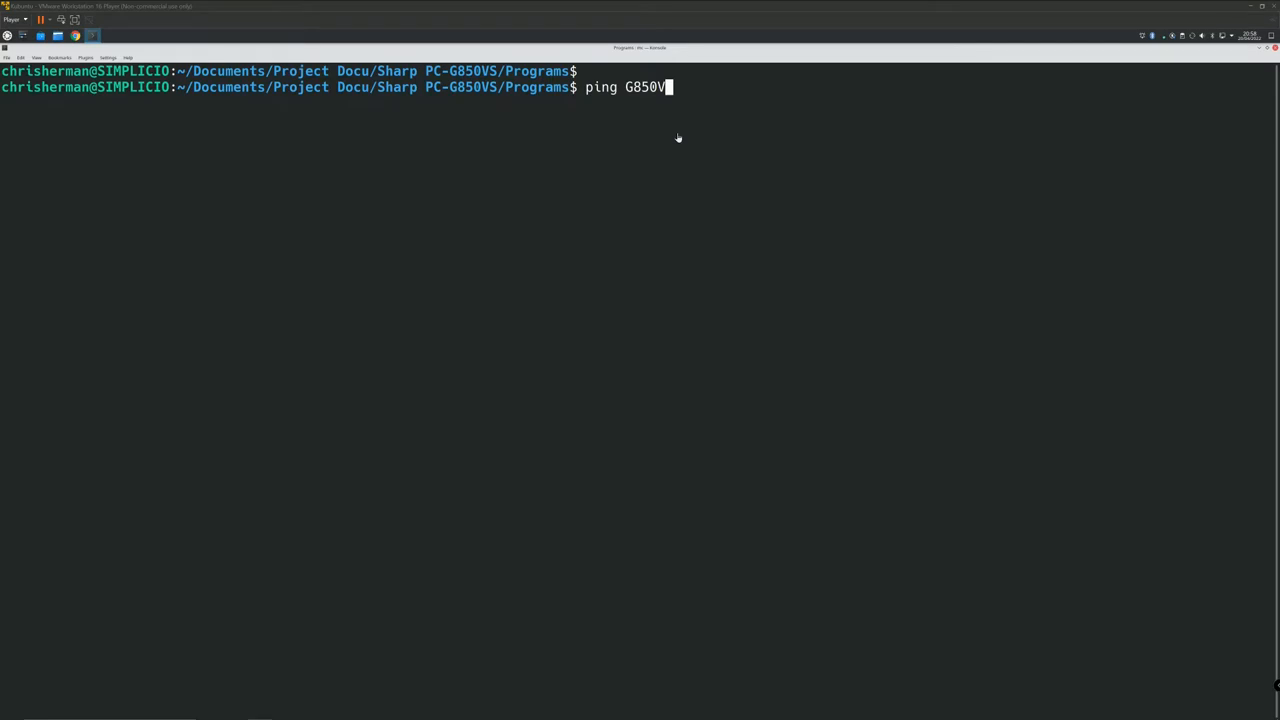
pyautogui.moveTo(757, 173)
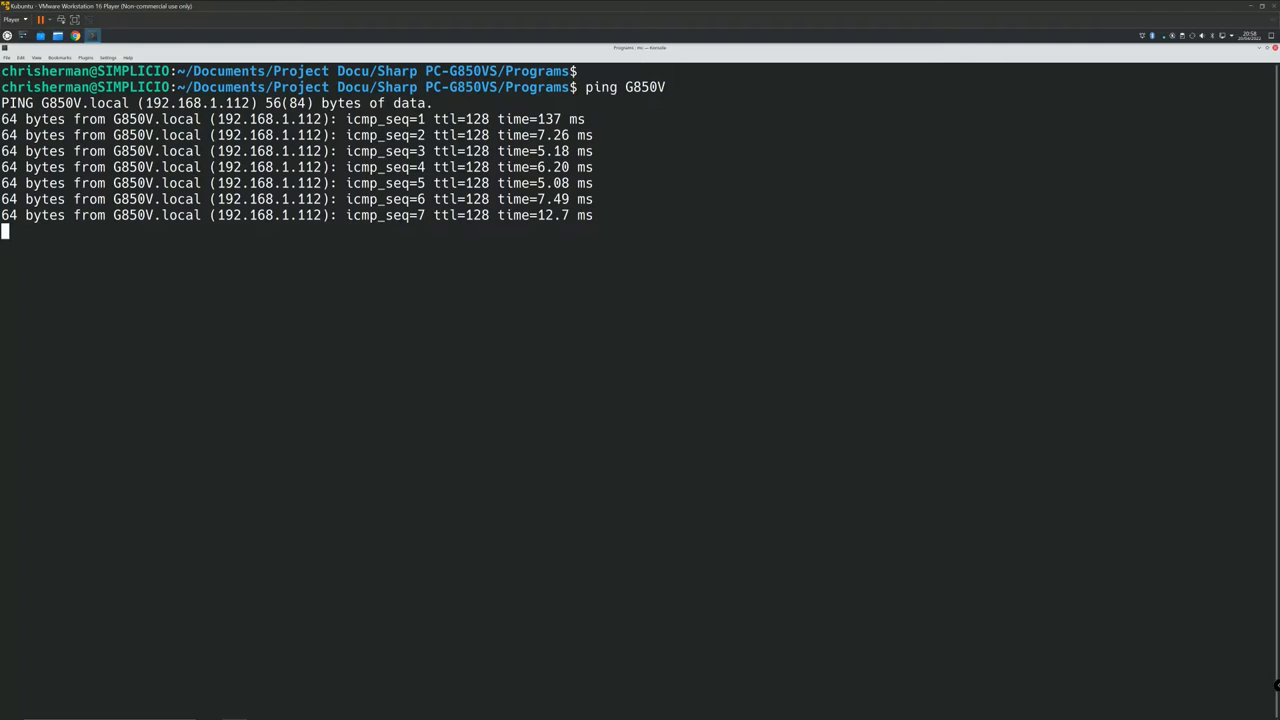
# Stop the running ping to G850V, showing 9 packets sent and received with 0% loss.
pyautogui.press('ctrl+c')
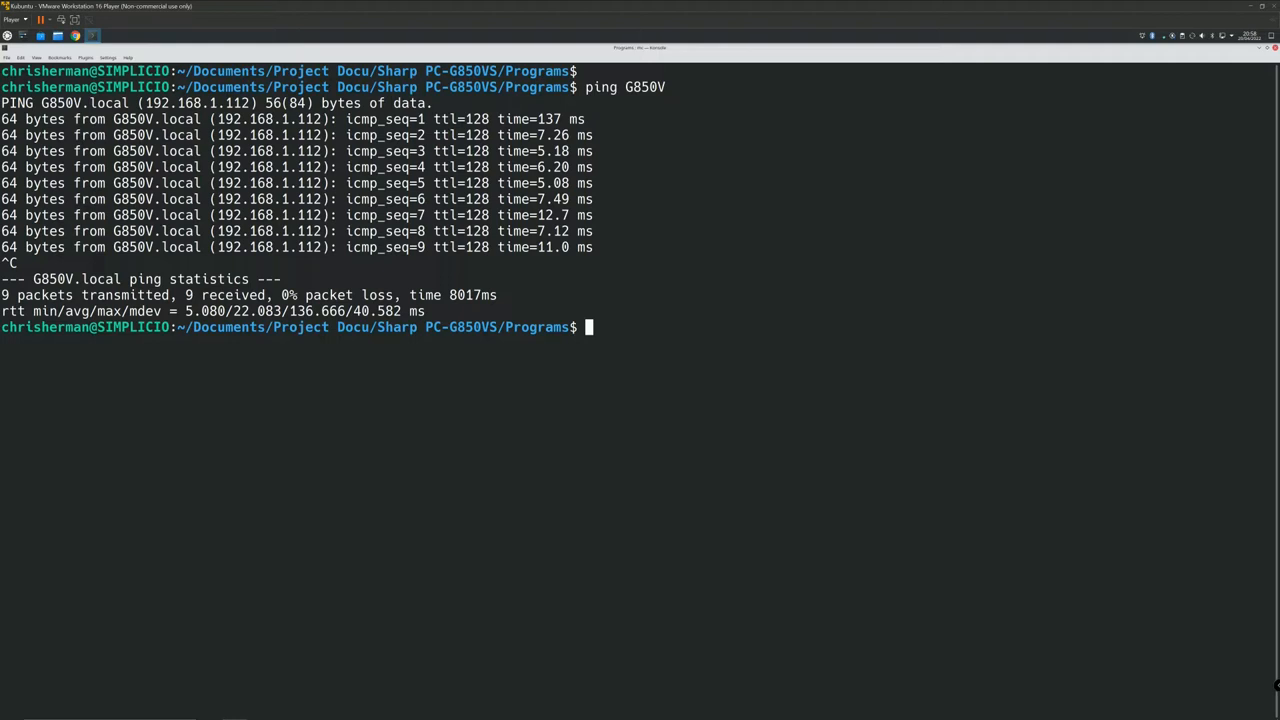
# Start a netcat session to host G850V on port 23.
pyautogui.write('nc')
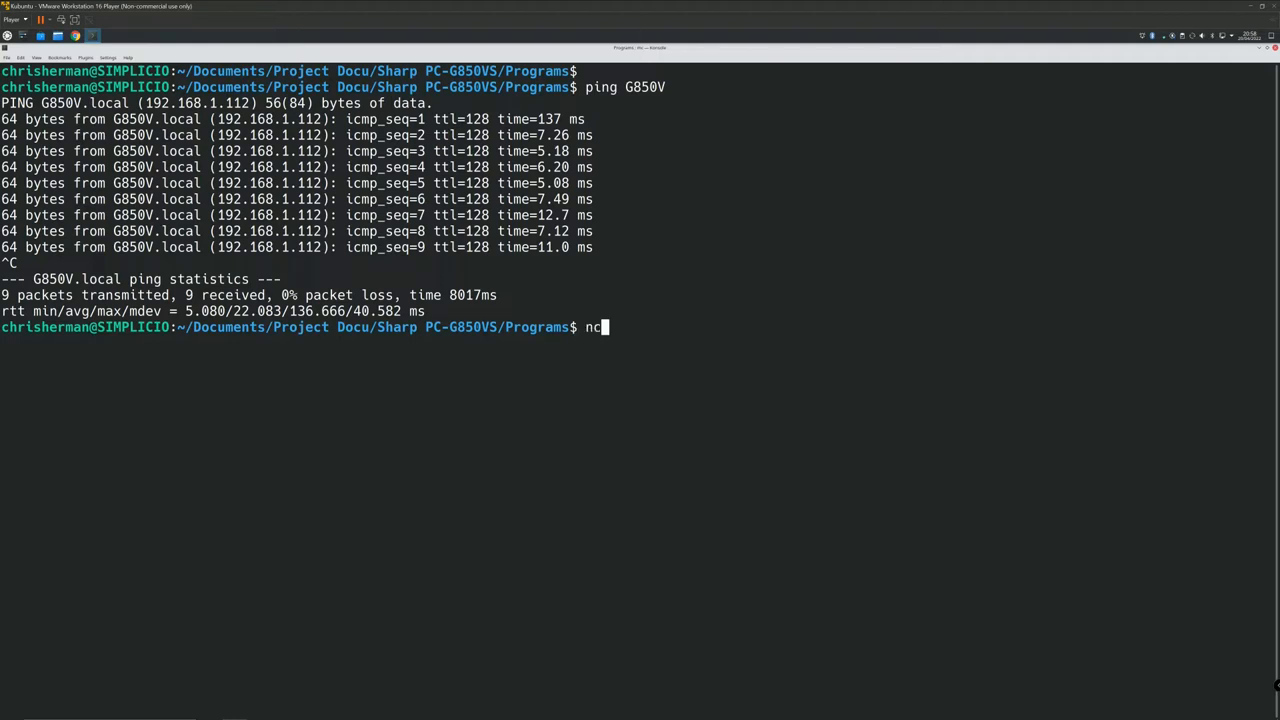
pyautogui.write('G')
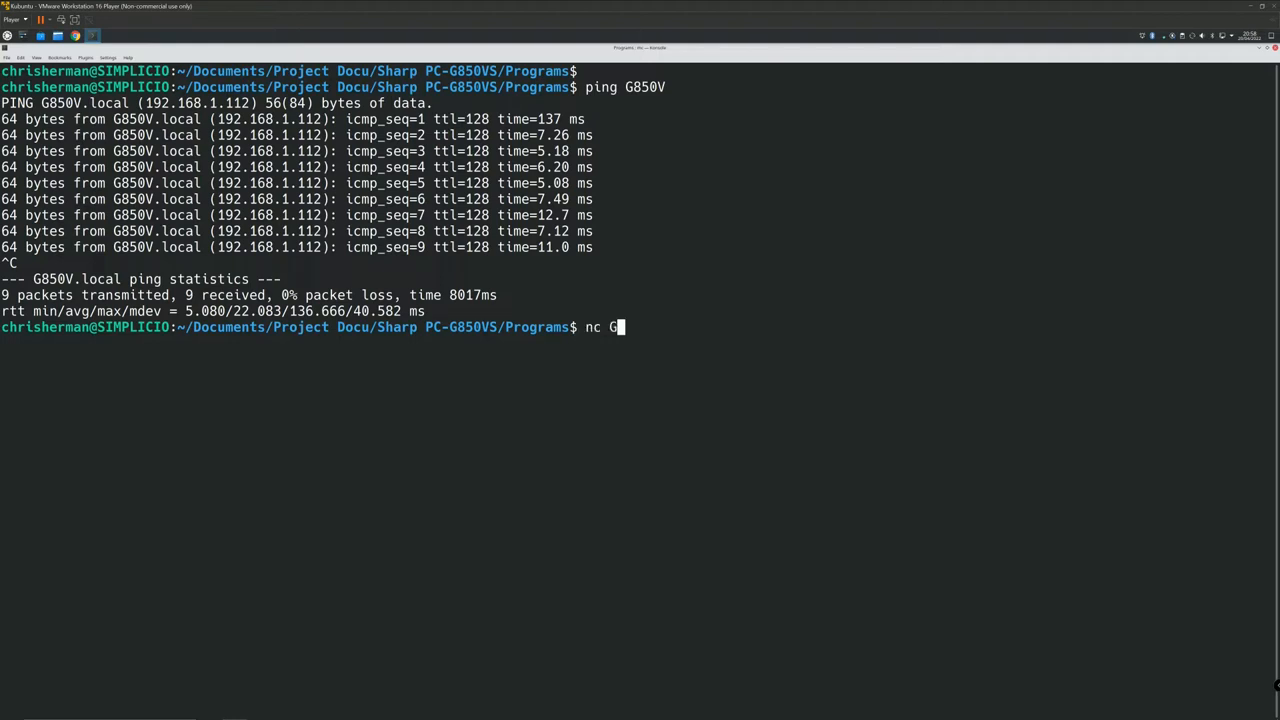
pyautogui.write('850')
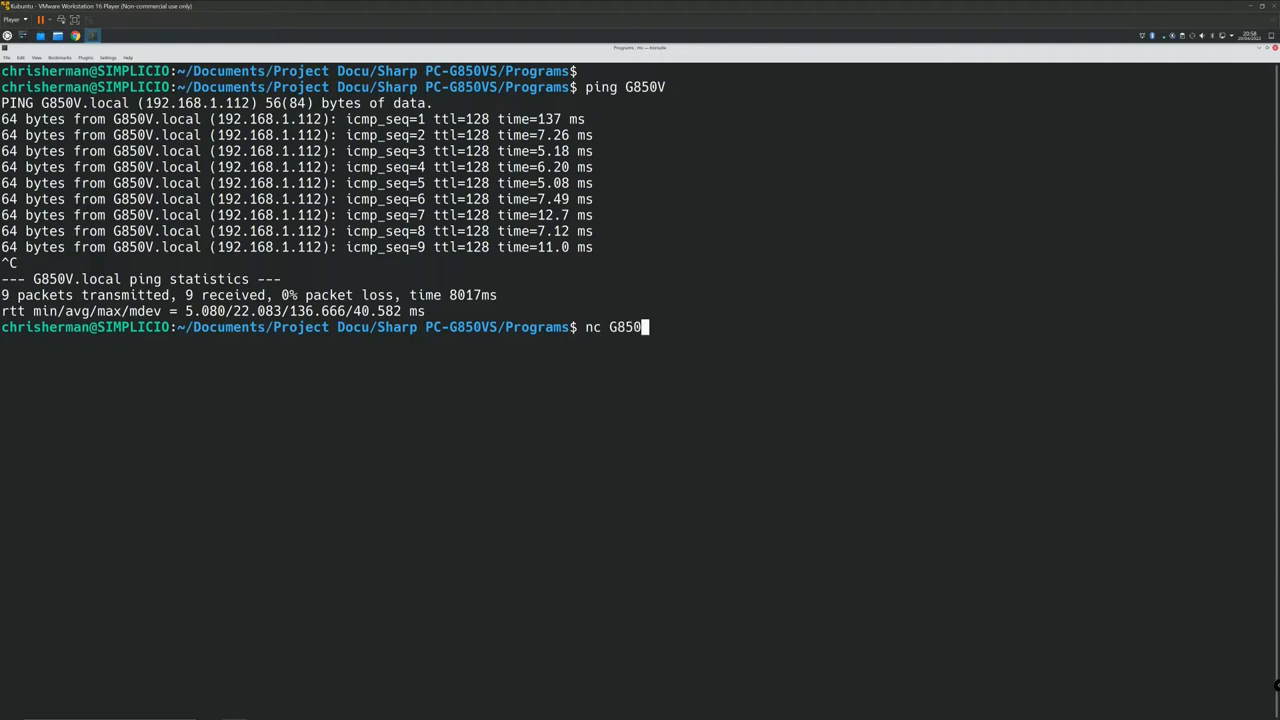
pyautogui.write('V 23')
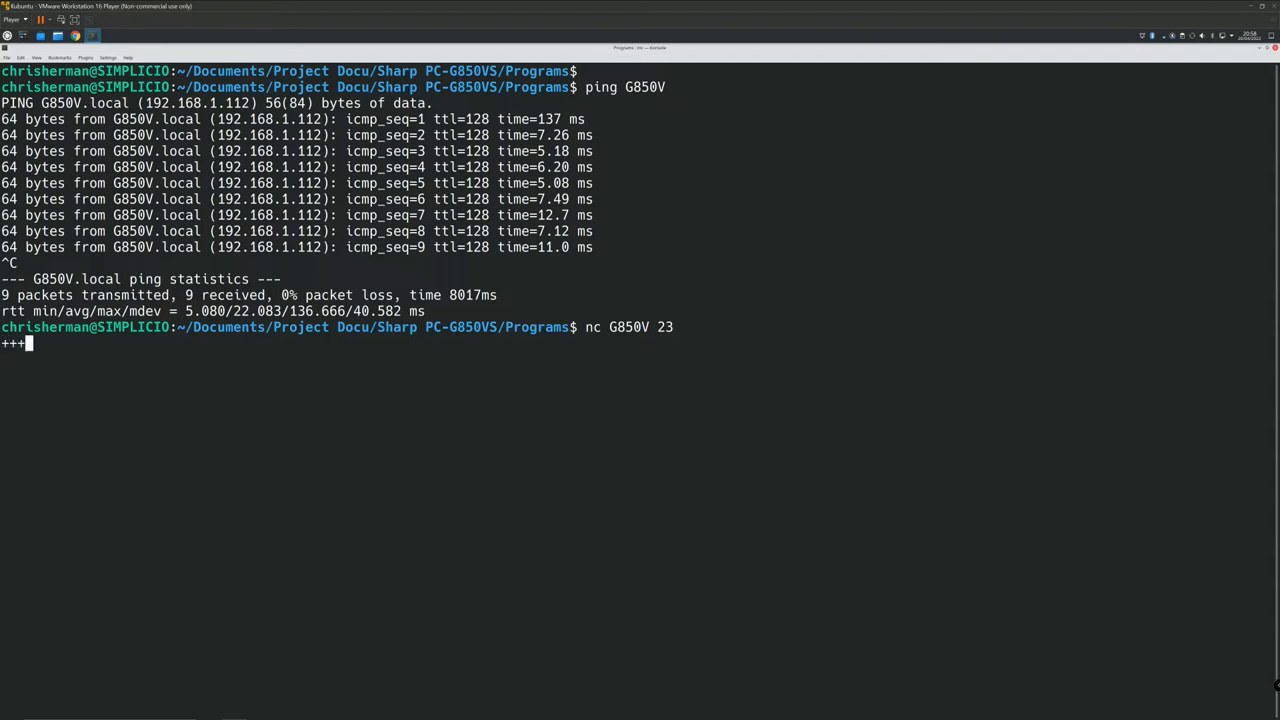
# Send the +++AT+CFG? query, returning the adapter config with sleep 300 and baud 2400.
pyautogui.write('AT+')
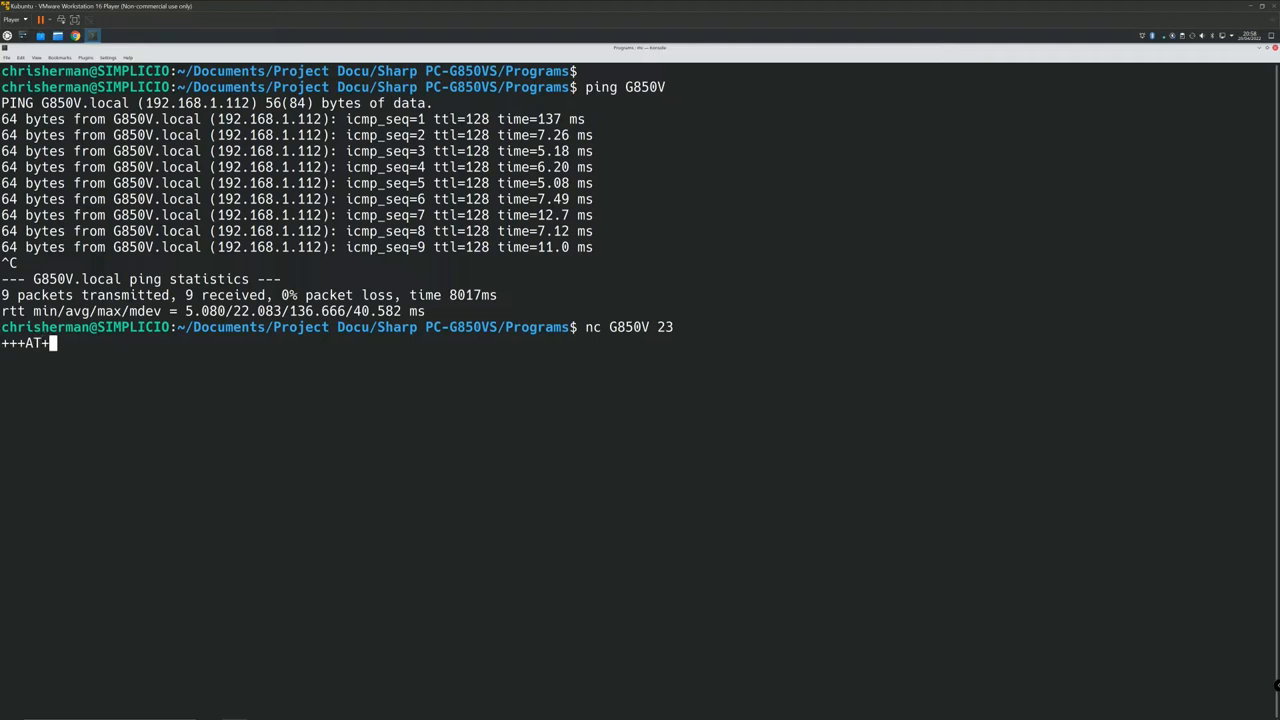
pyautogui.write('CFG')
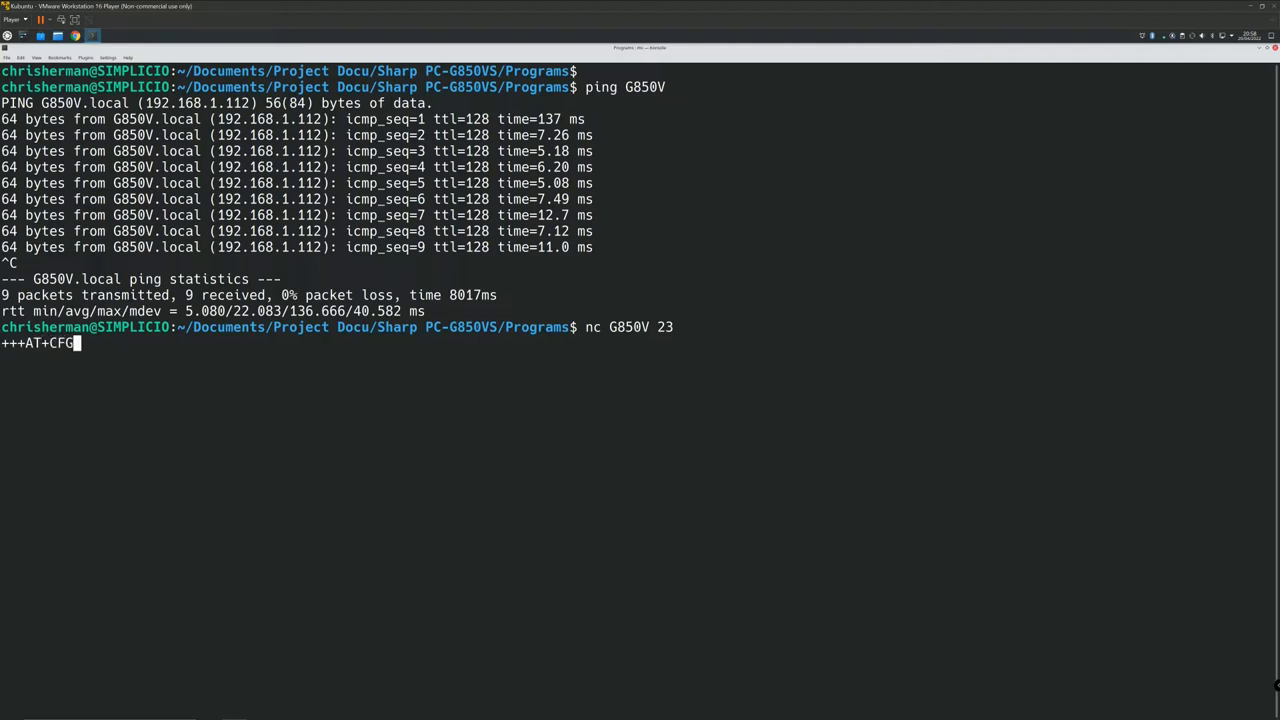
pyautogui.write('?')
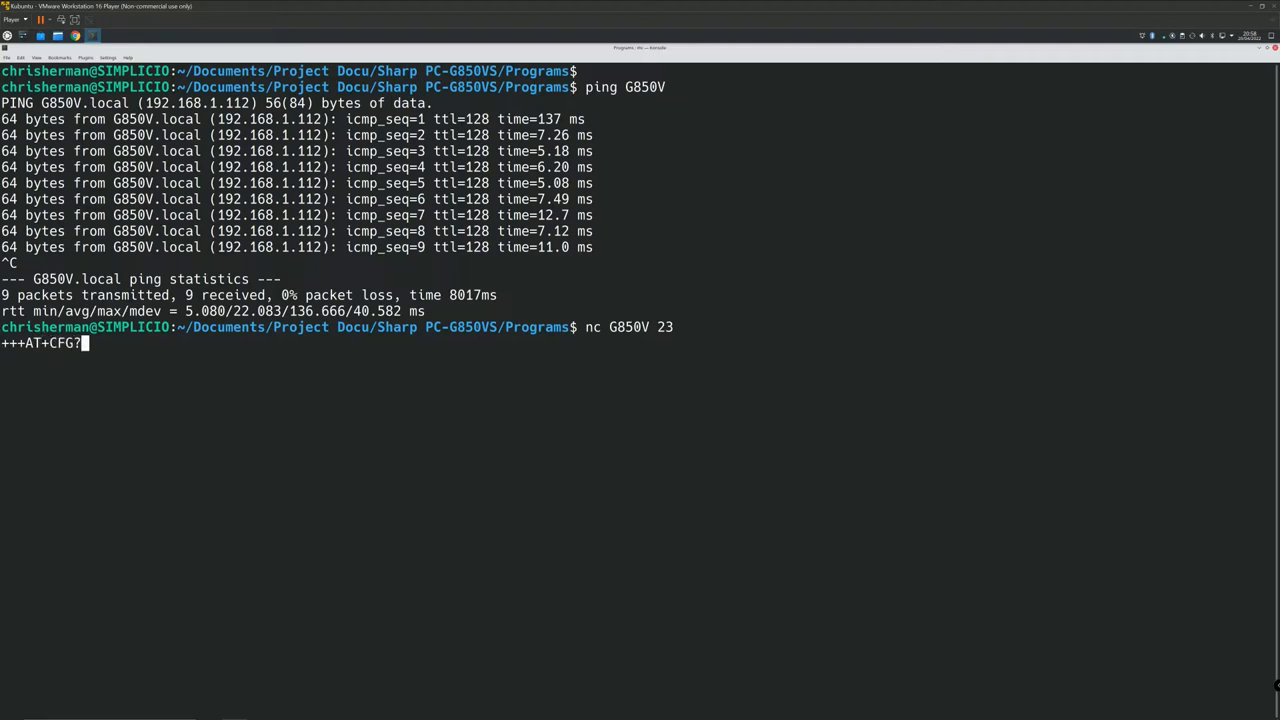
pyautogui.press('Return')
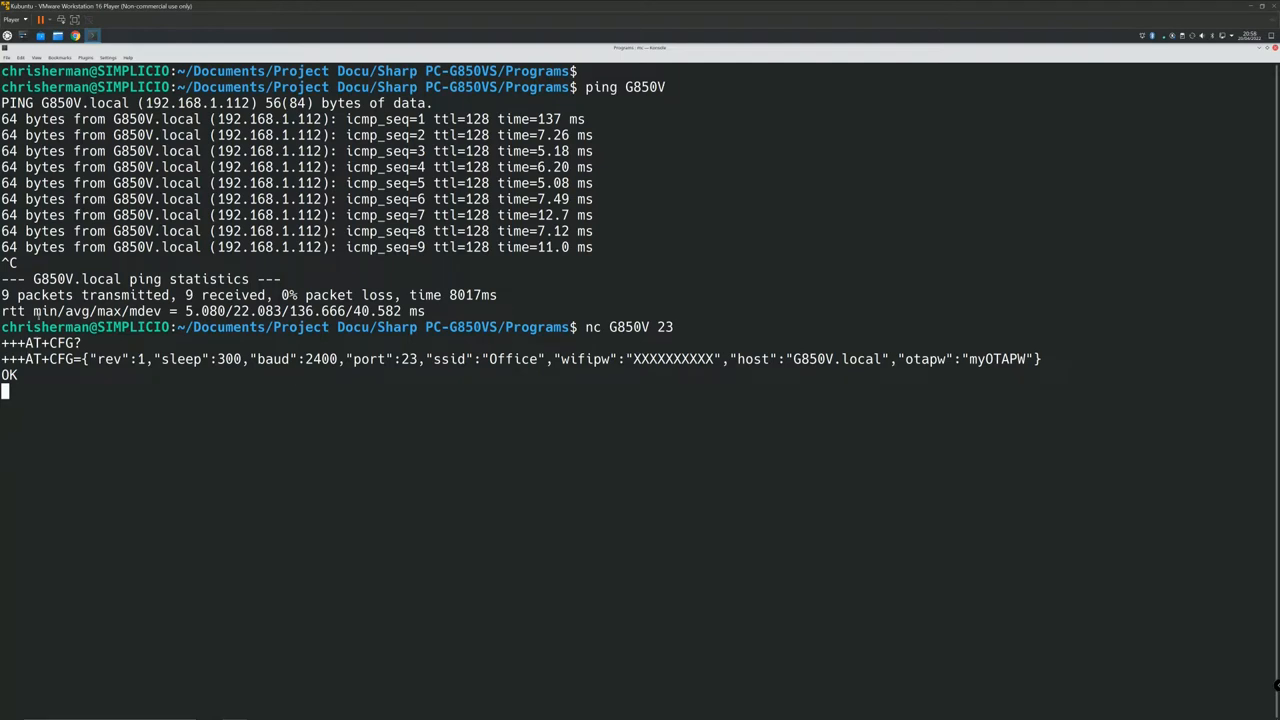
# Send +++AT+CFG={"sleep":600} so the adapter's returned config lists sleep 600 with OK.
pyautogui.write('+++')
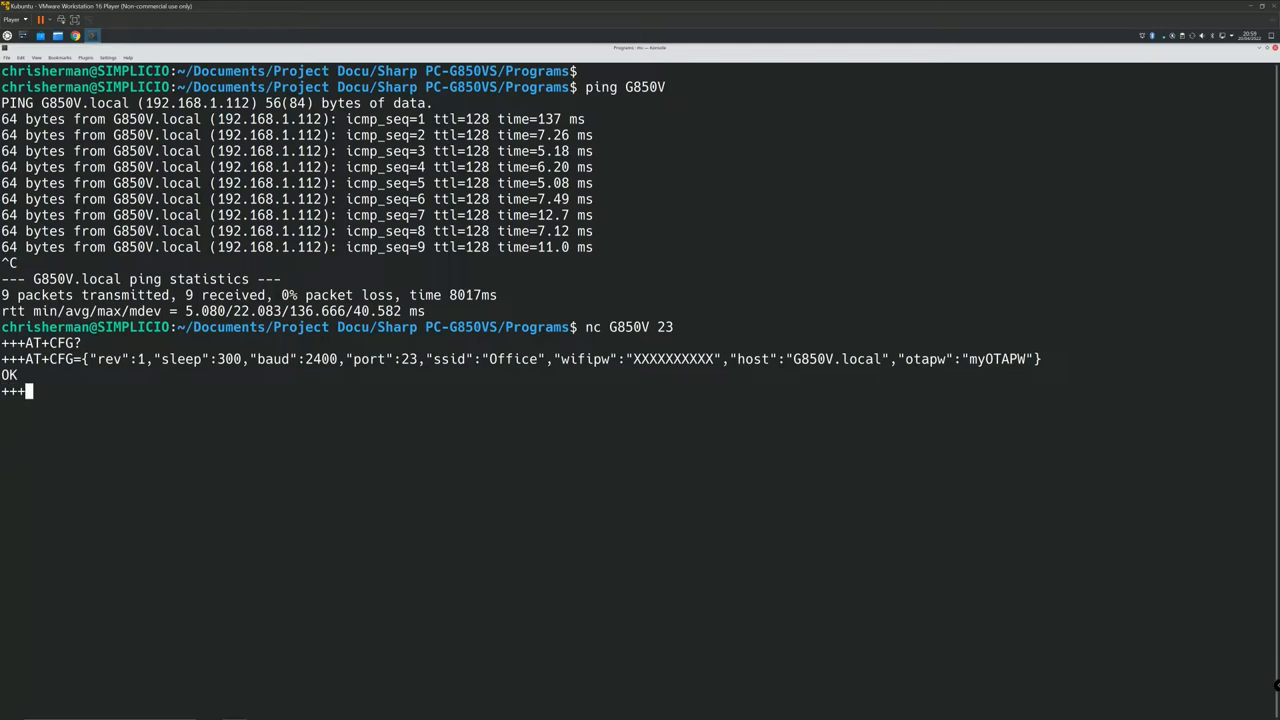
pyautogui.write('AT+')
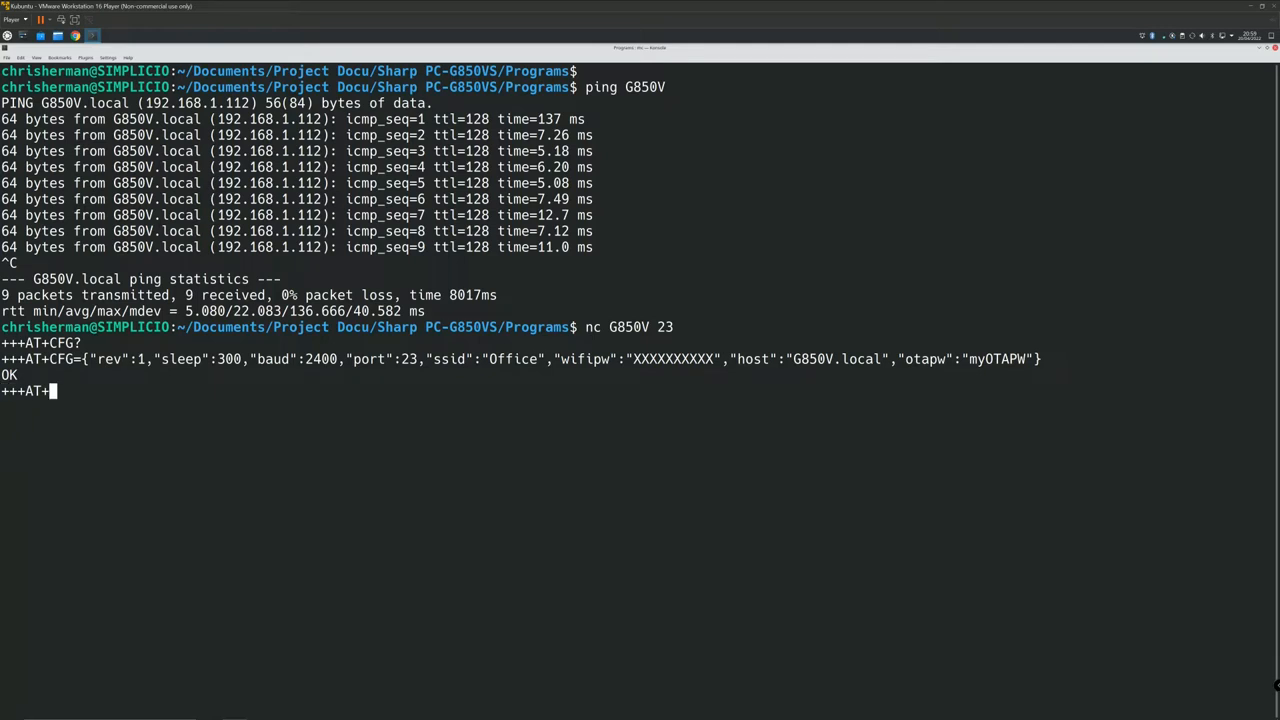
pyautogui.write('CFG')
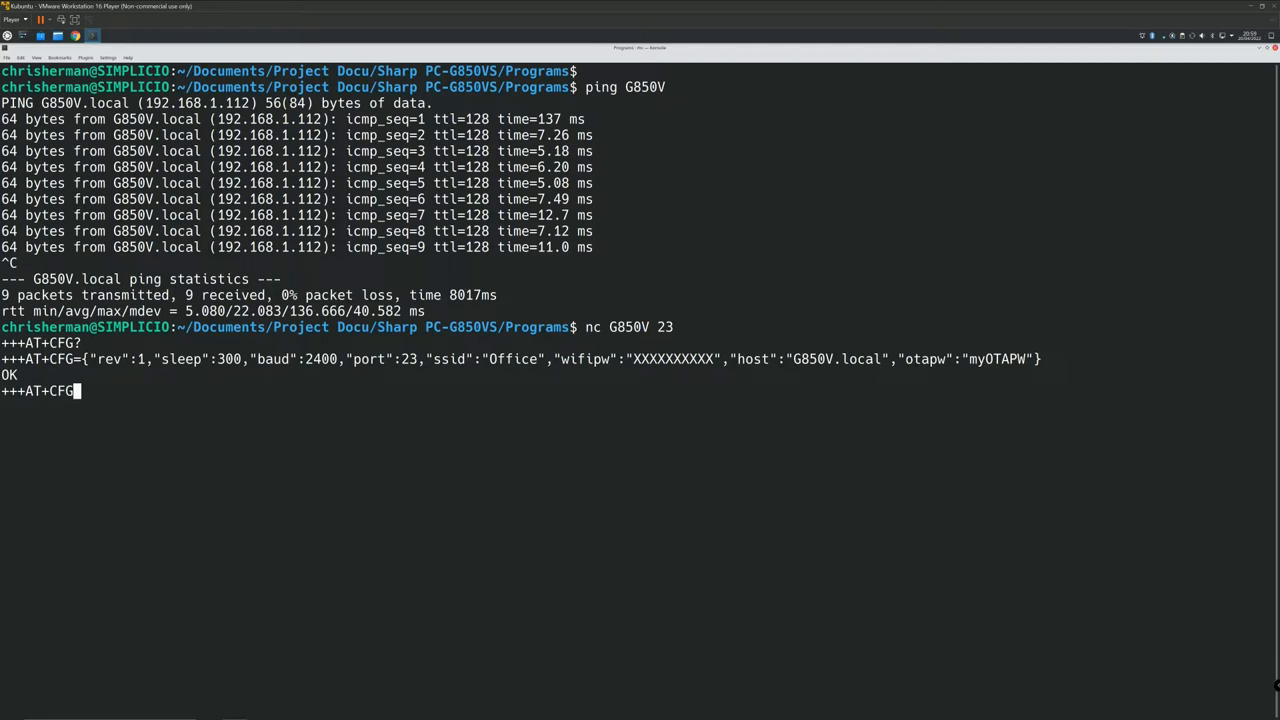
pyautogui.write('=')
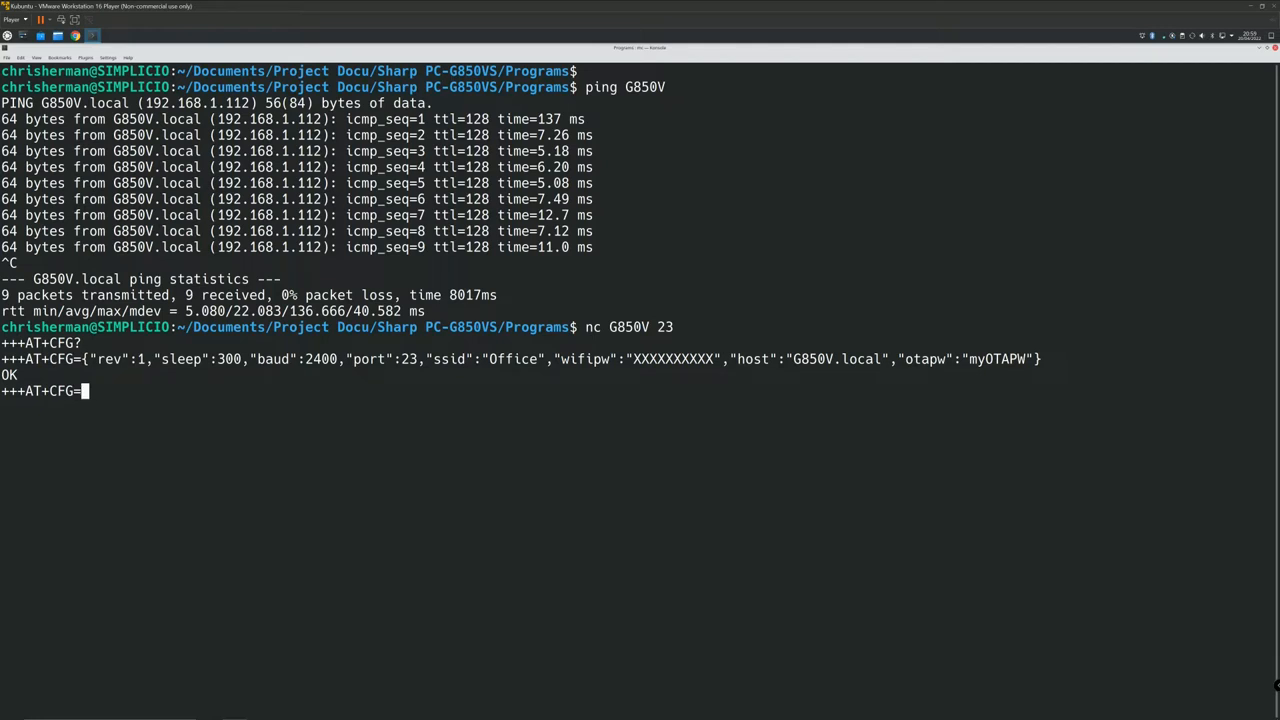
pyautogui.write('{"sl')
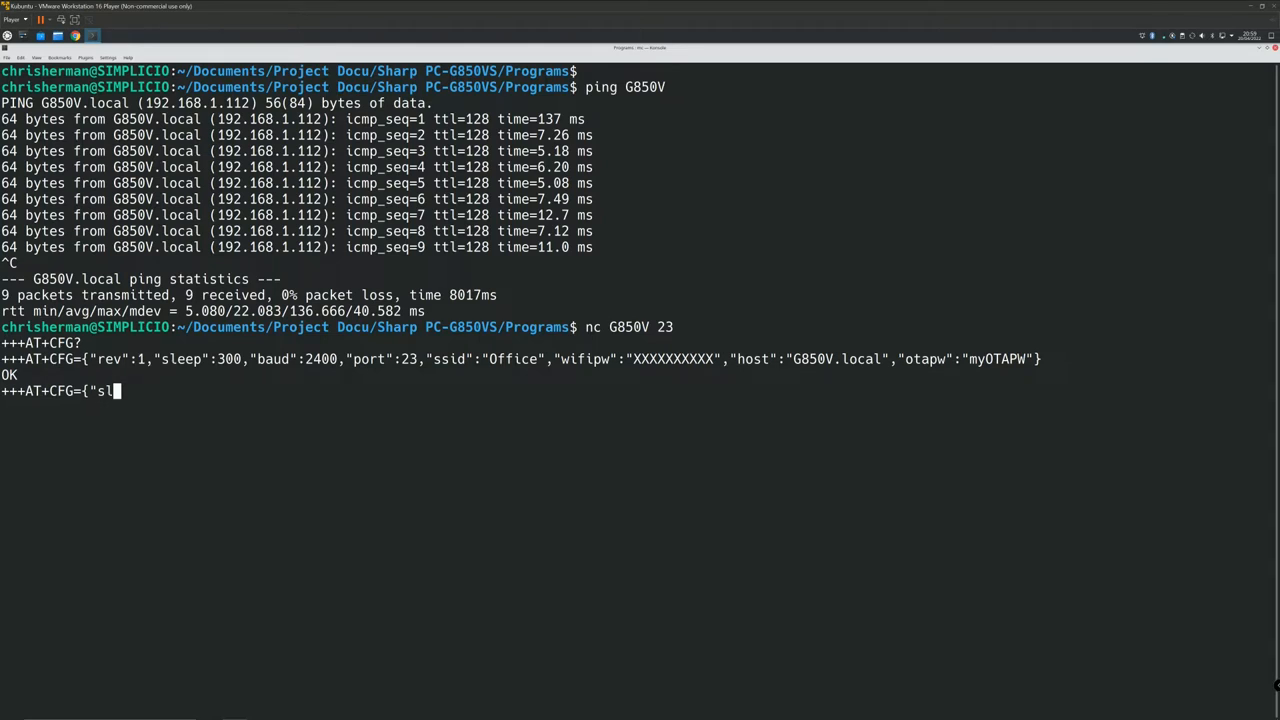
pyautogui.write('eep":')
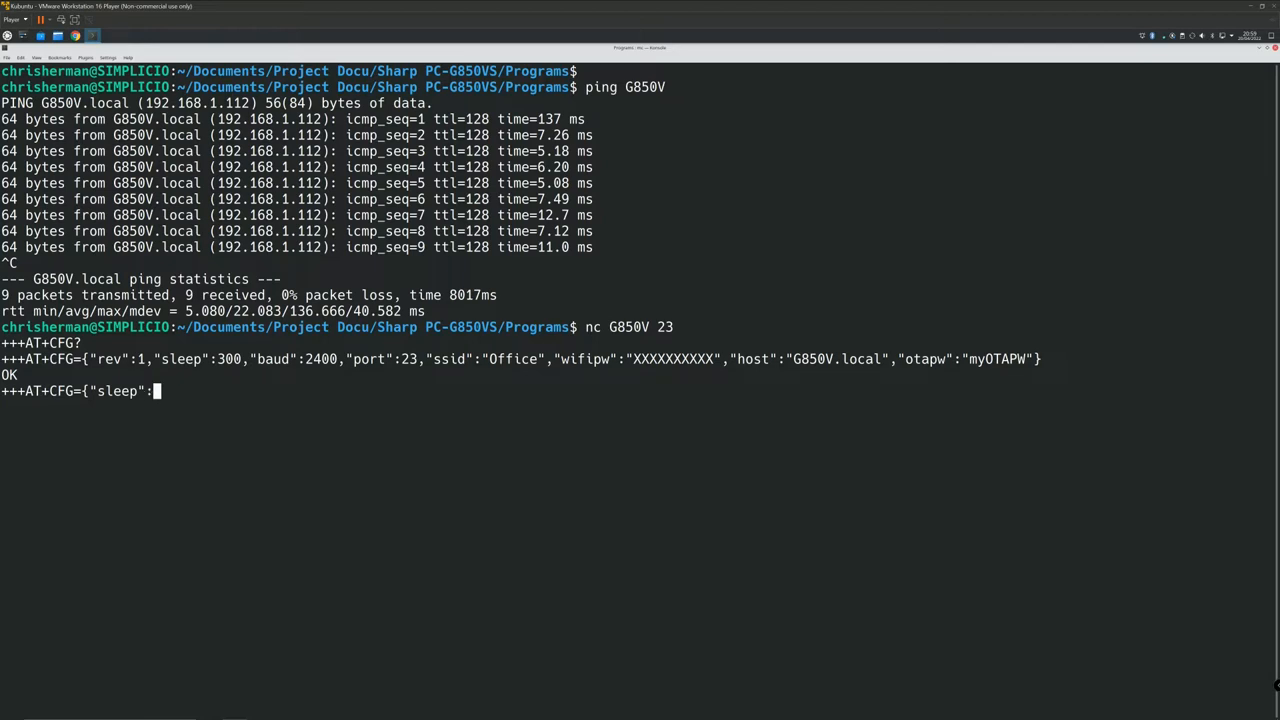
pyautogui.write('600')
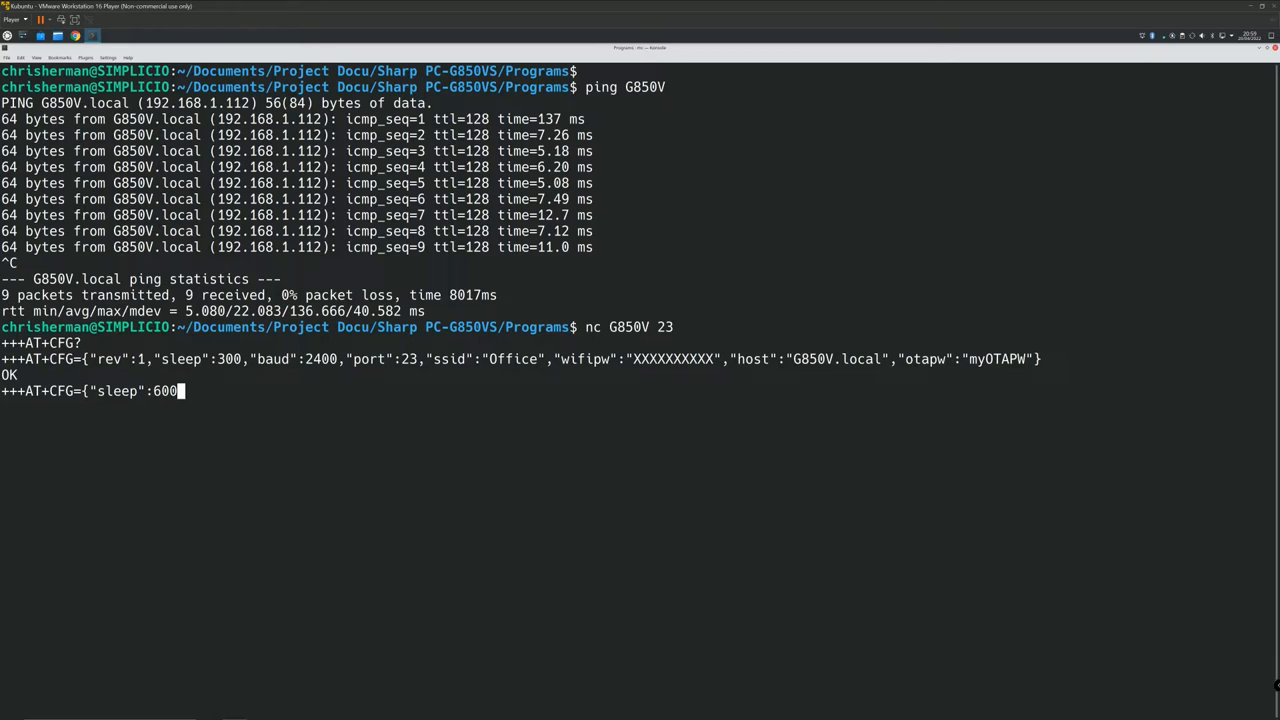
pyautogui.write('}')
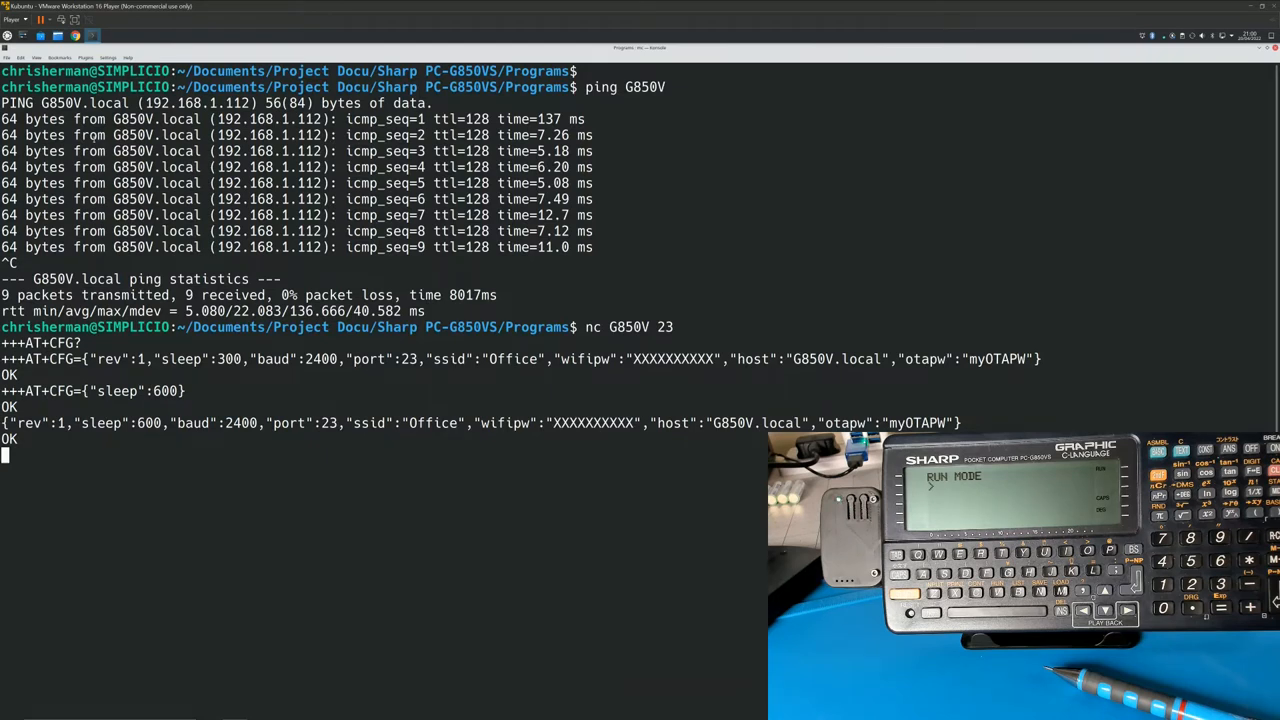
# Quit the configuration netcat session and begin a new nc command to G850V.
pyautogui.press('ctrl+c')
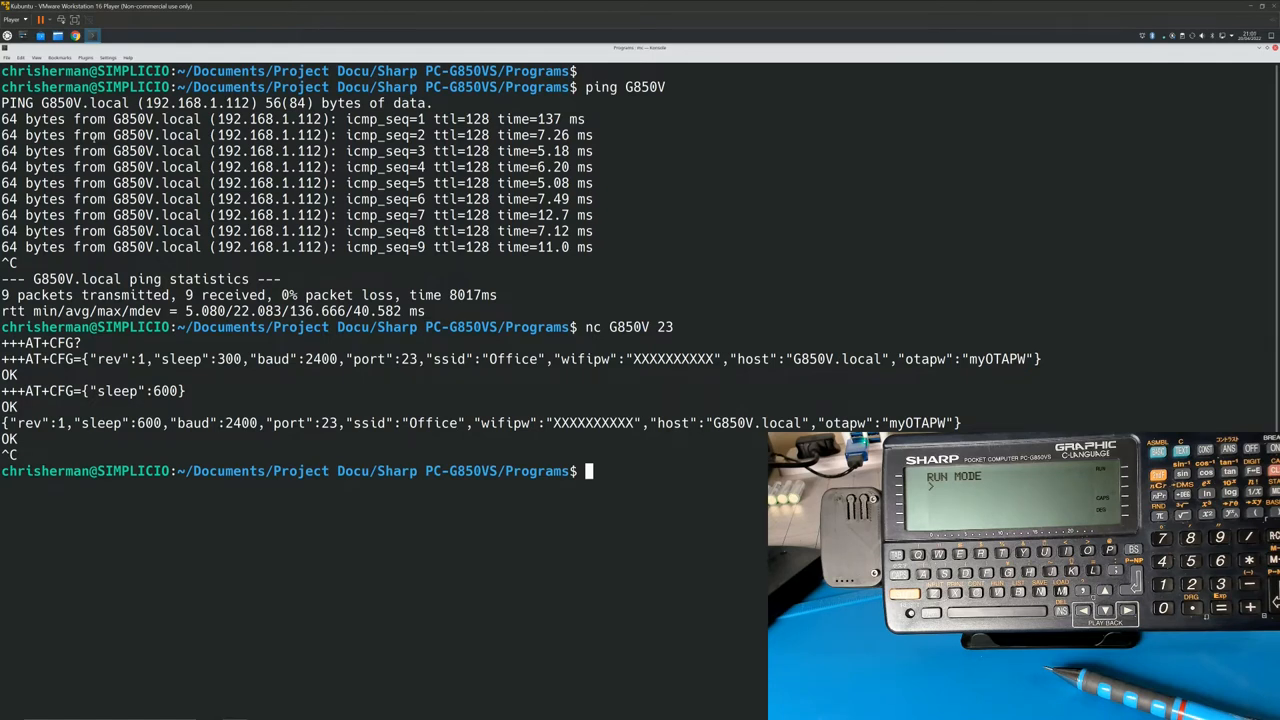
pyautogui.write('nc')
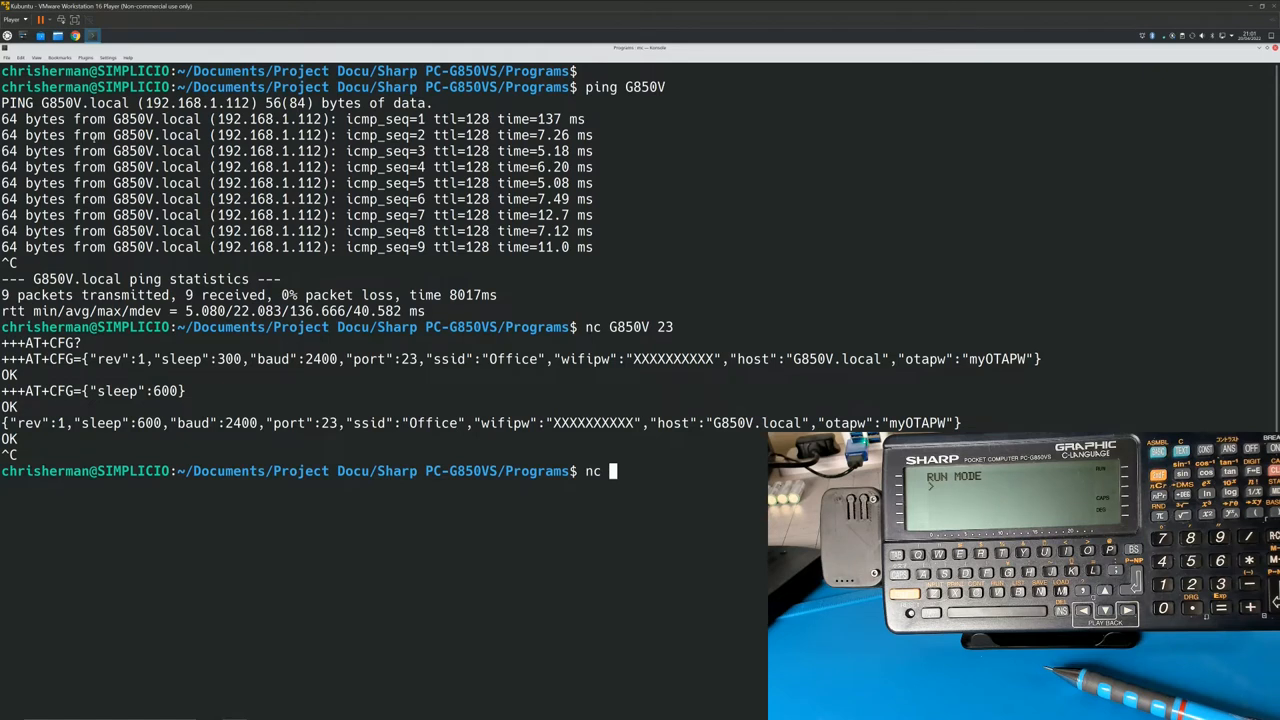
pyautogui.write('G8')
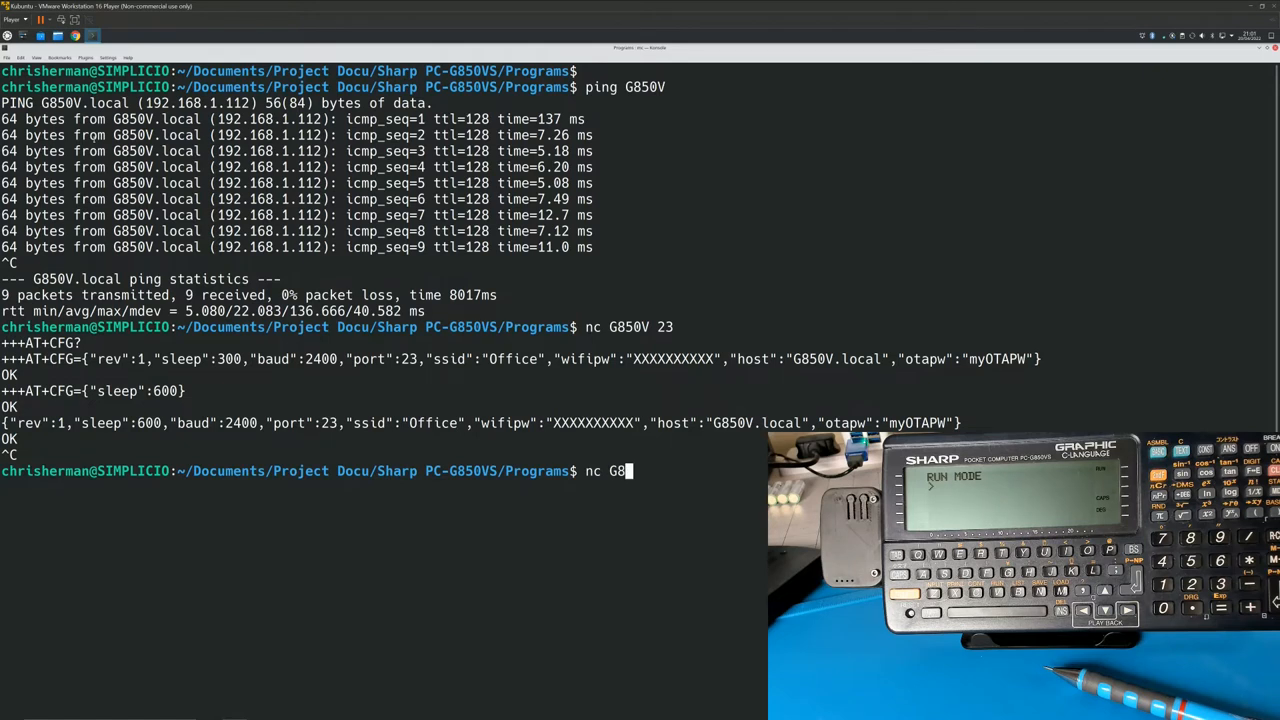
pyautogui.write('50V 23')
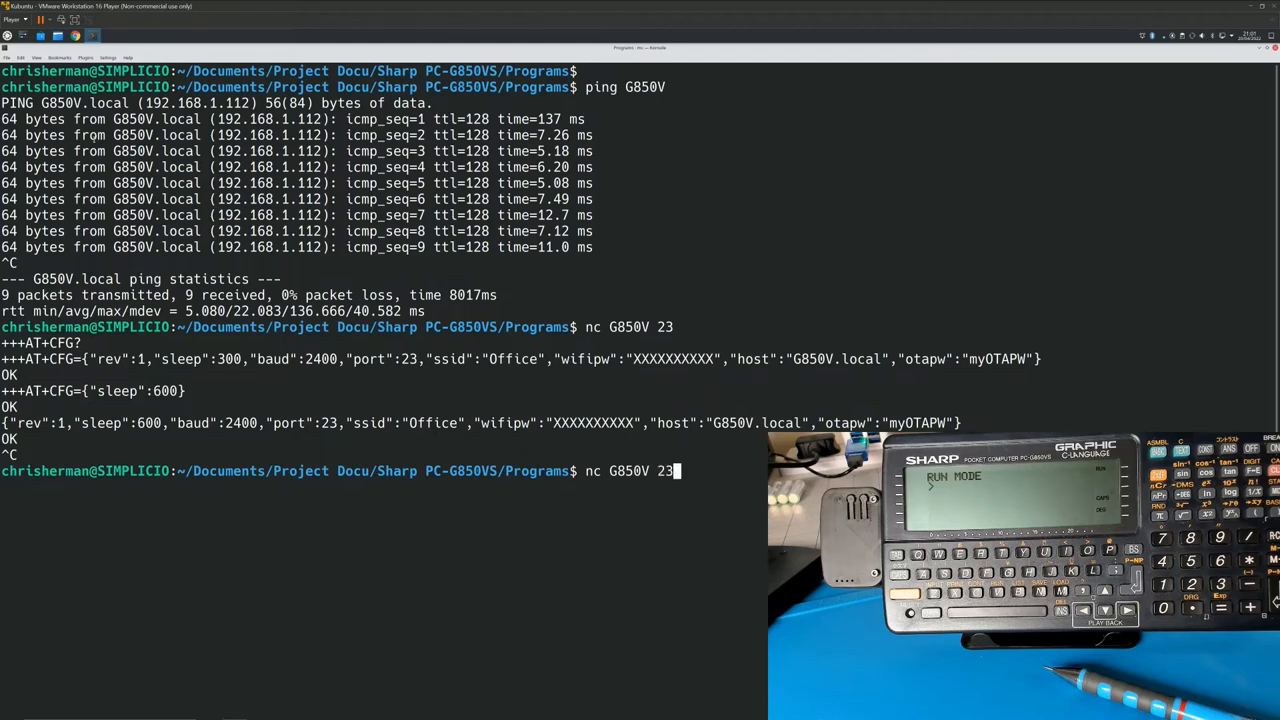
# Run nc G850V 23 with hello.c redirected as input to send the file to the pocket computer.
pyautogui.write('<')
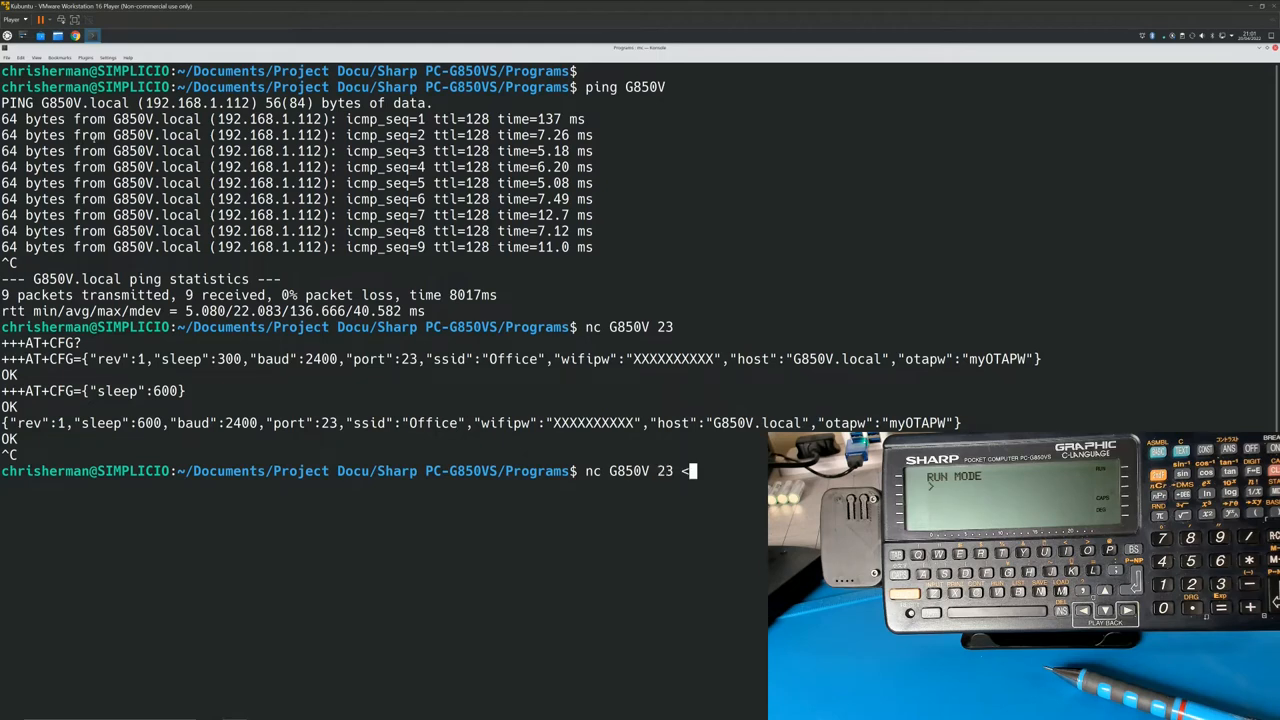
pyautogui.press('ctrl+o')
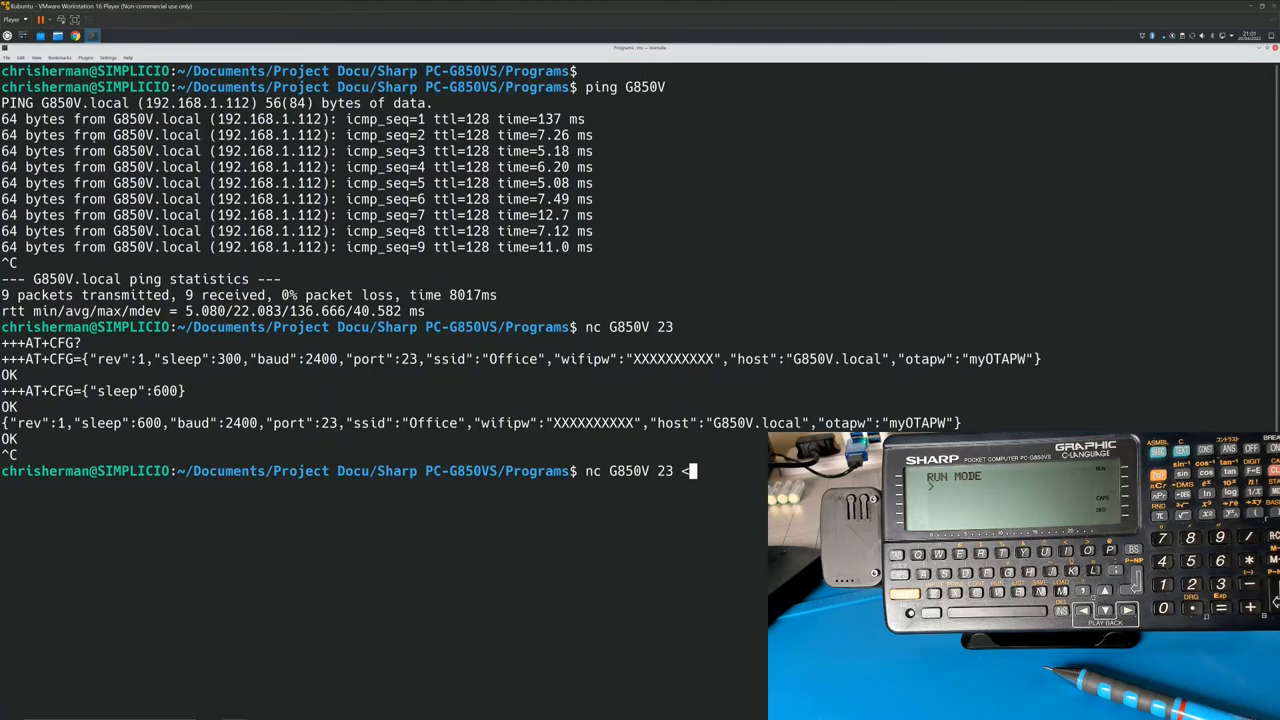
pyautogui.write('hello.c')
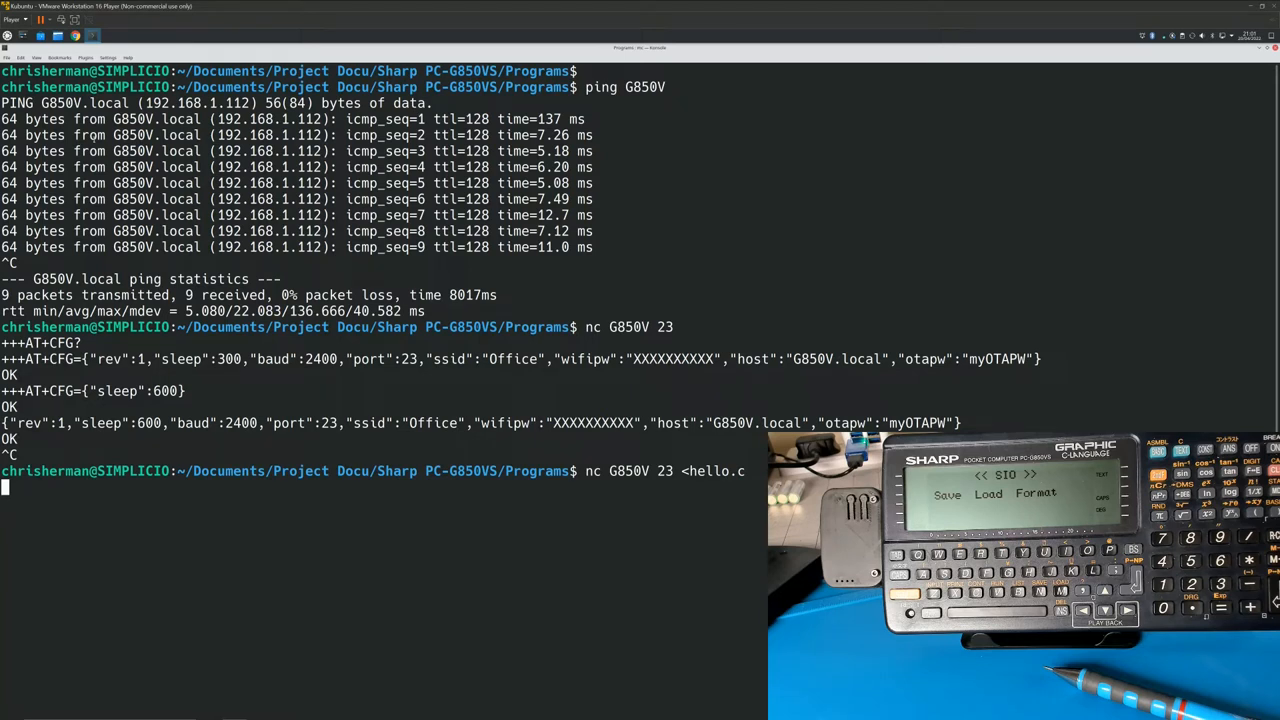
# End the hello.c transfer session and return to the shell prompt after HELLO WORLD appears.
pyautogui.press('ctrl+c')
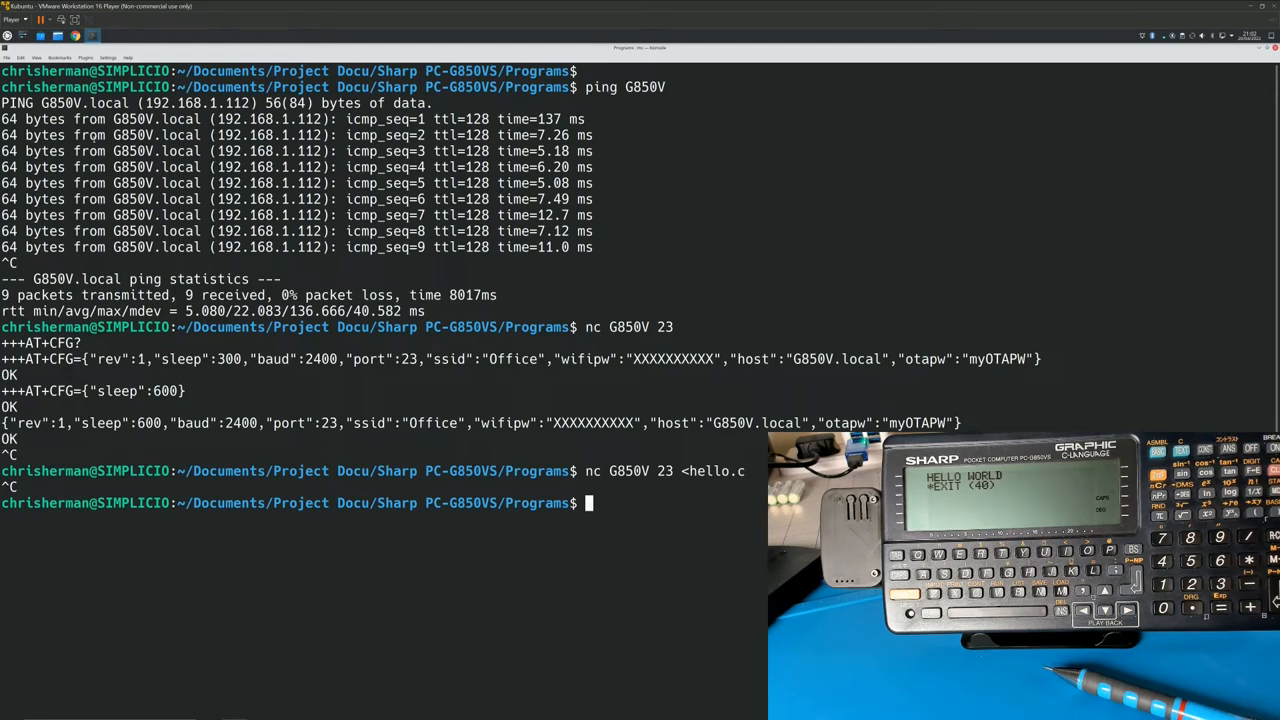
# Enter another nc G850V 23 connection command at the prompt without running it.
pyautogui.write('nc')
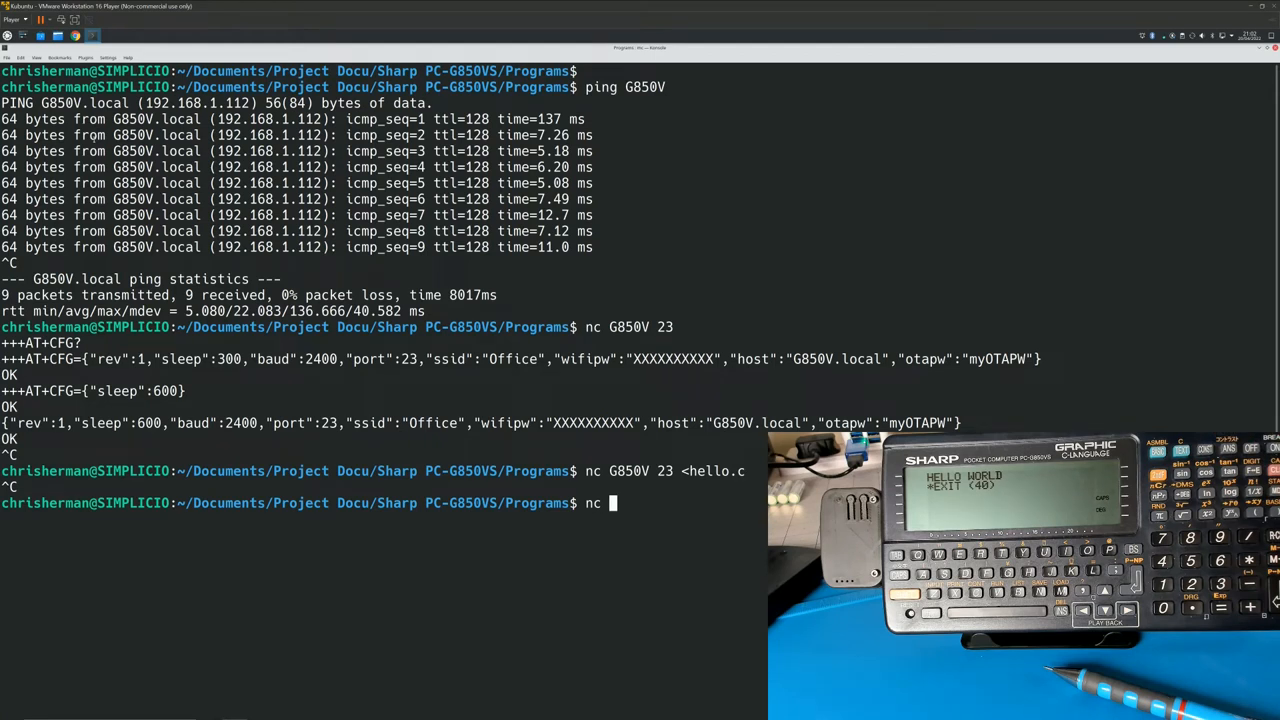
pyautogui.write('G85')
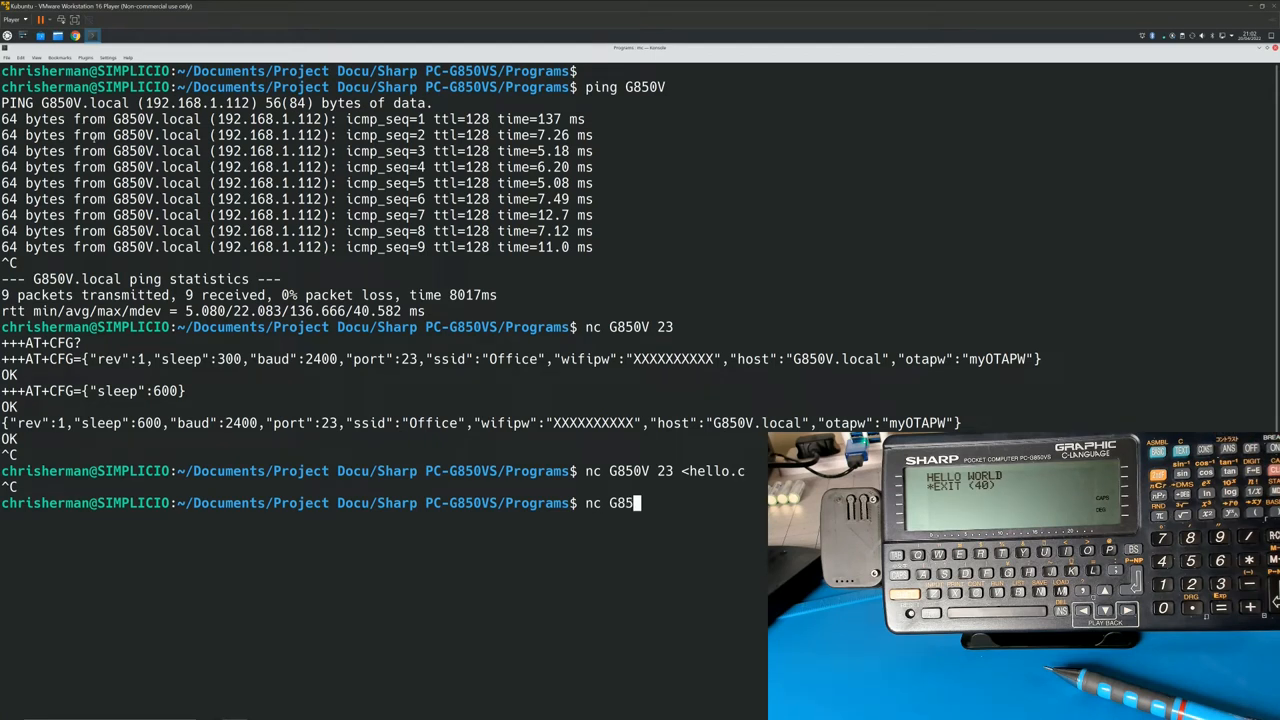
pyautogui.write('0V')
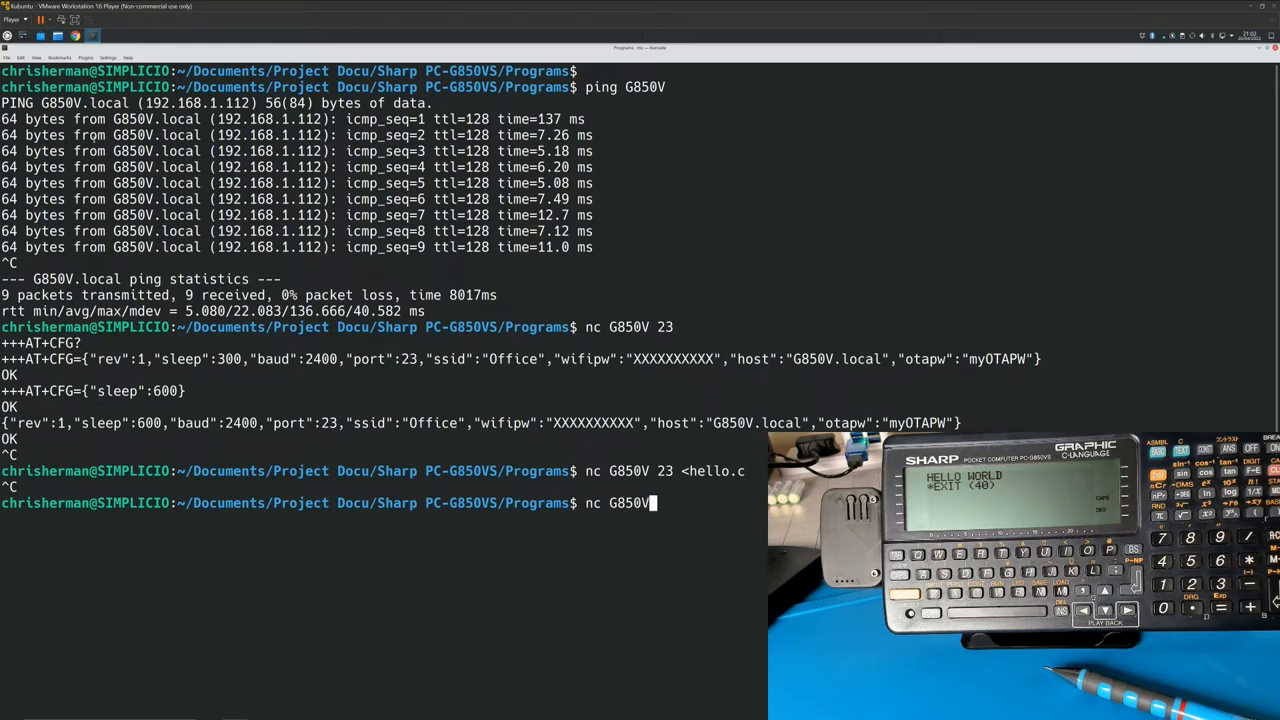
pyautogui.write('23')
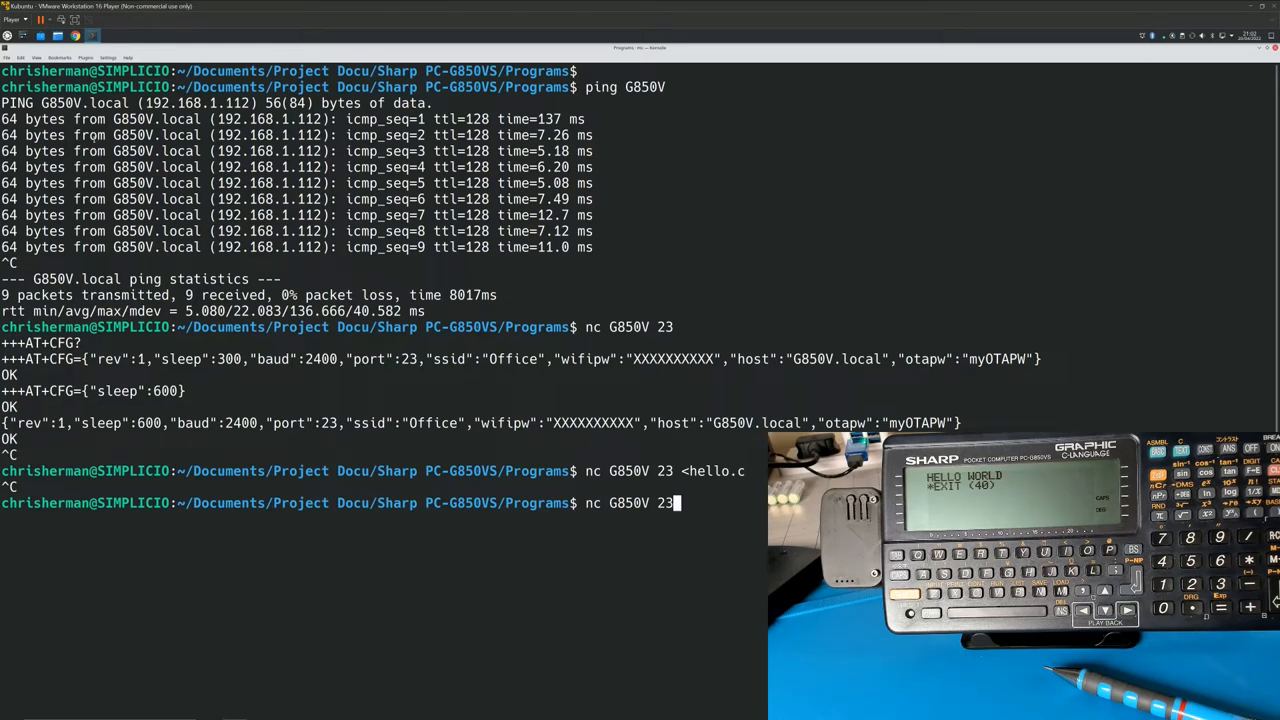